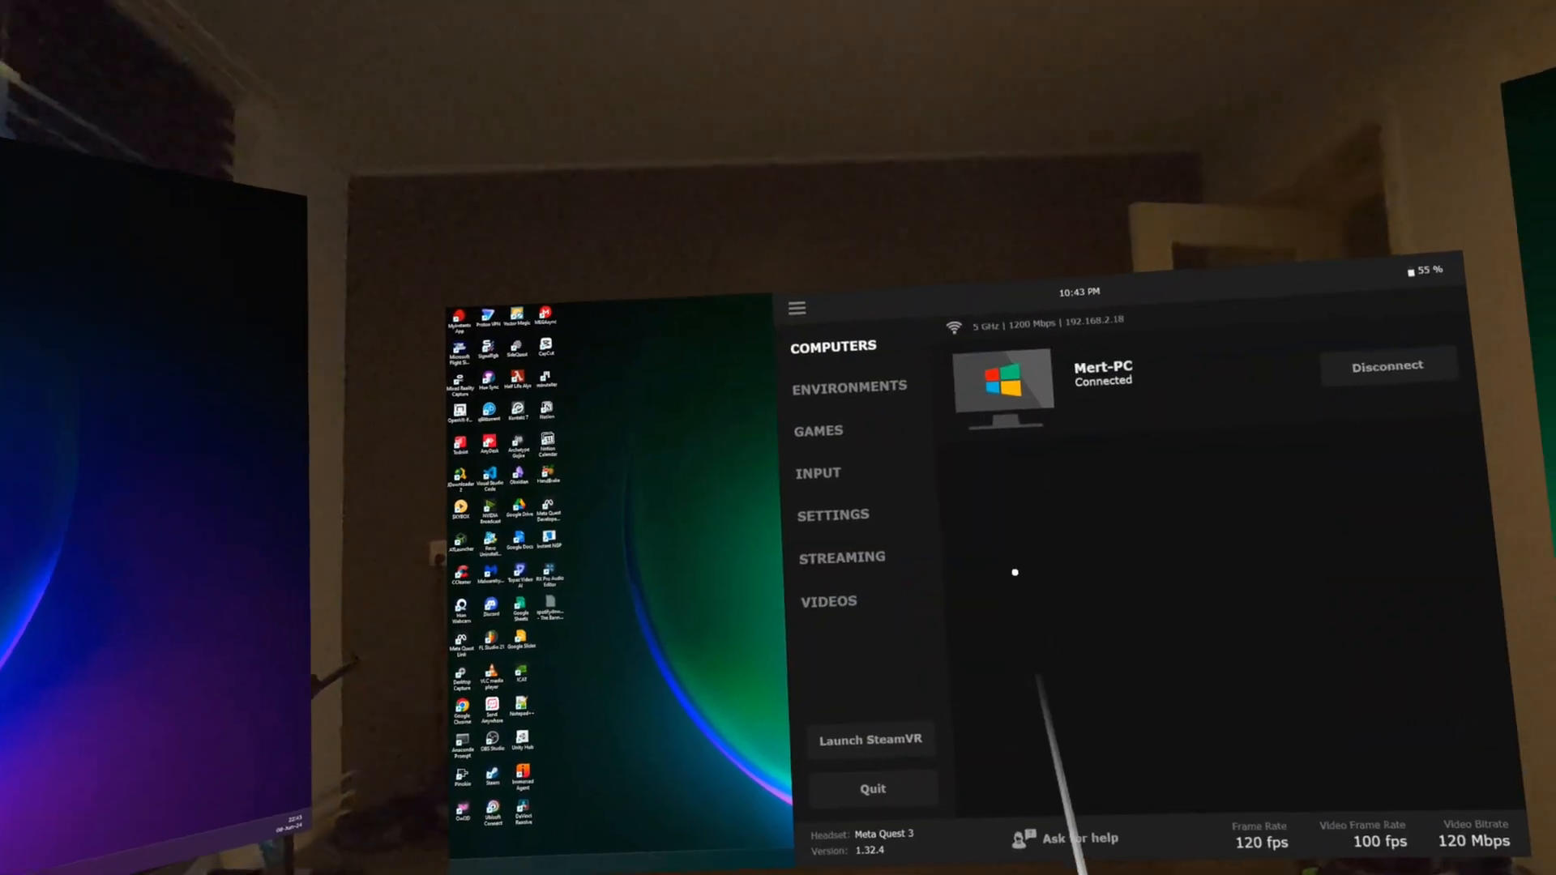
Step: Enable multiple virtual monitors in Virtual Desktop settings so three screens float around the room
click(833, 514)
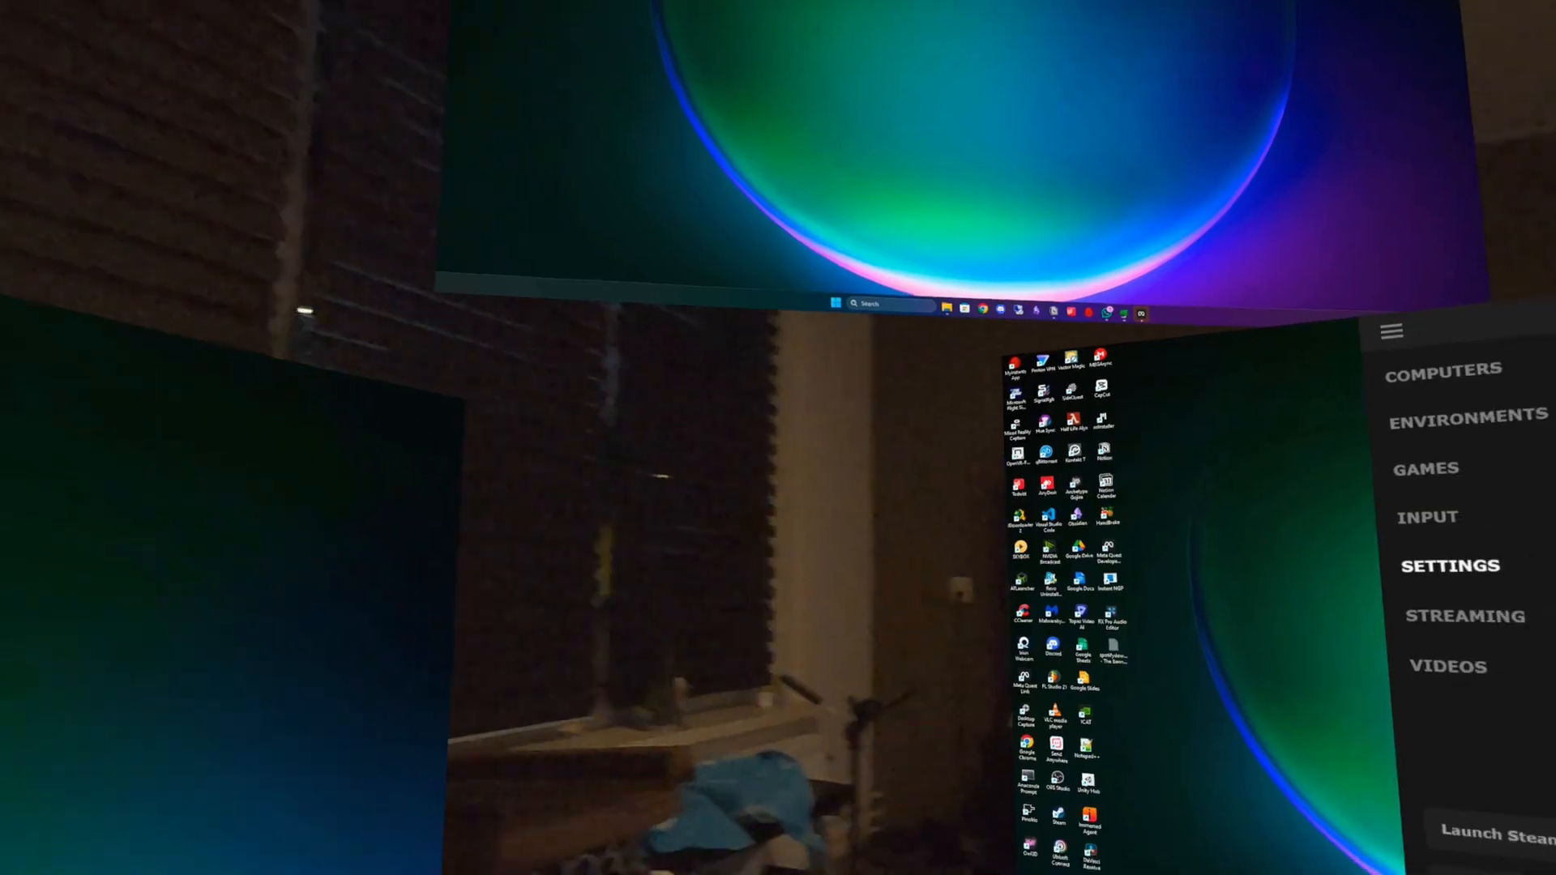
click(1449, 566)
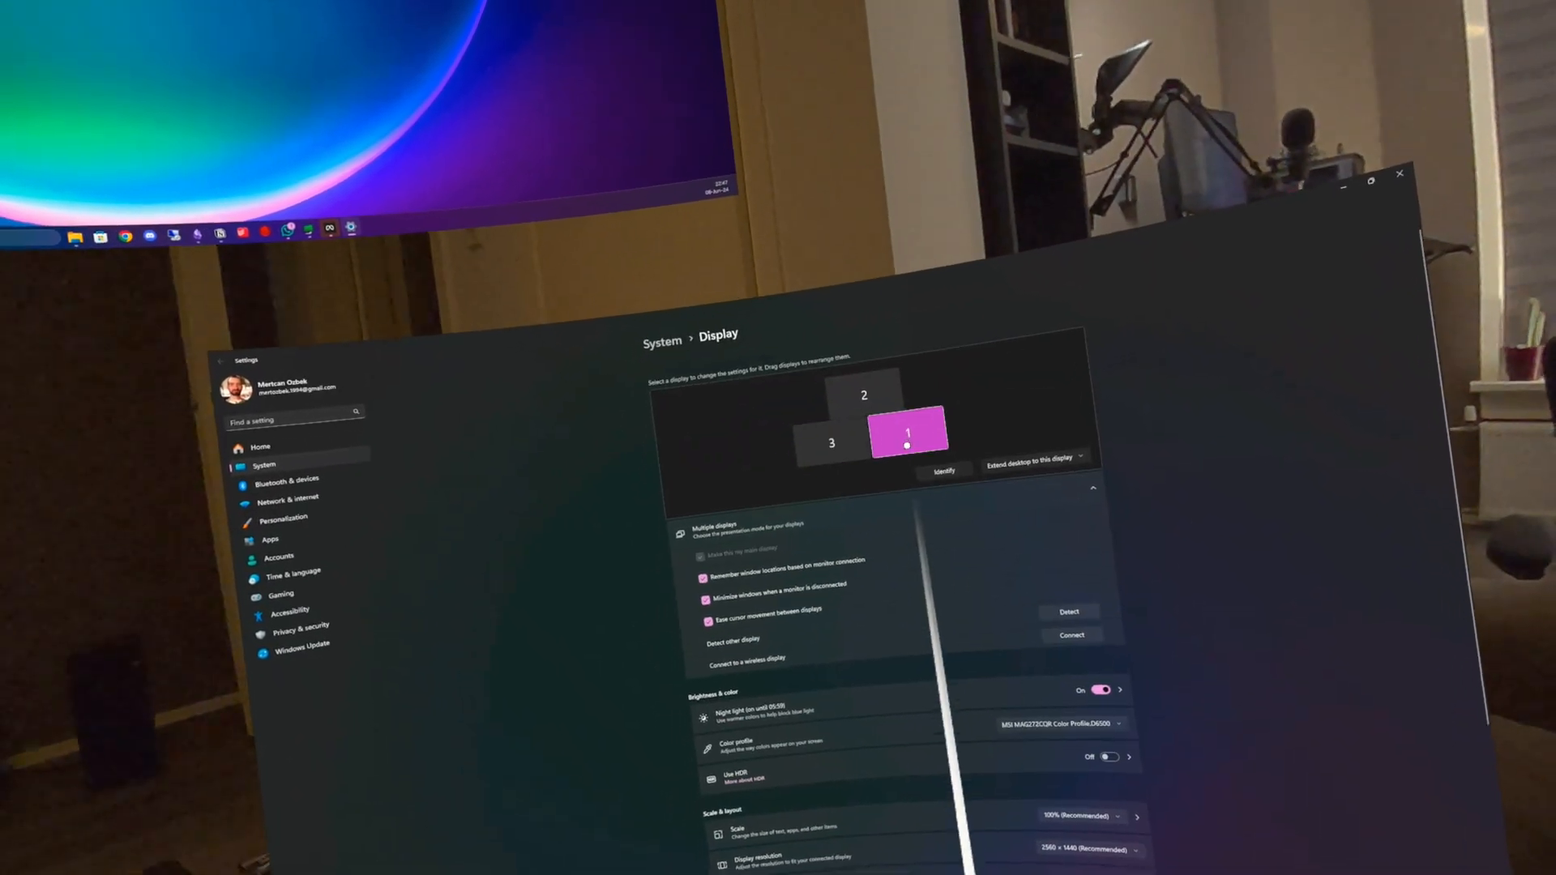
Step: Set the main display's refresh rate to 144 Hz in Advanced display and keep the change
scroll(down, 3)
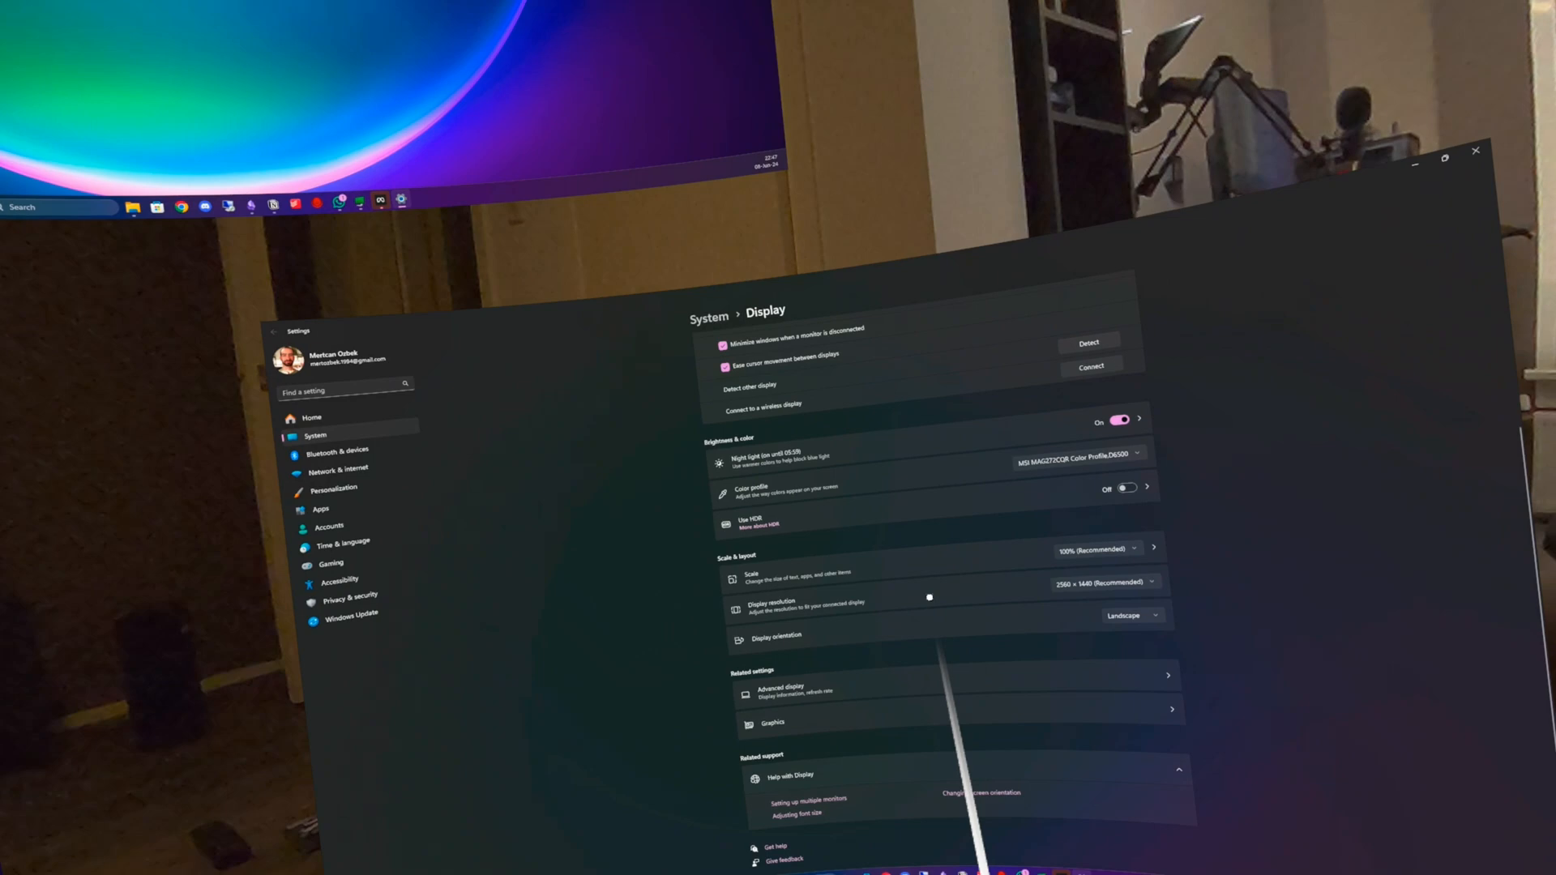
click(774, 692)
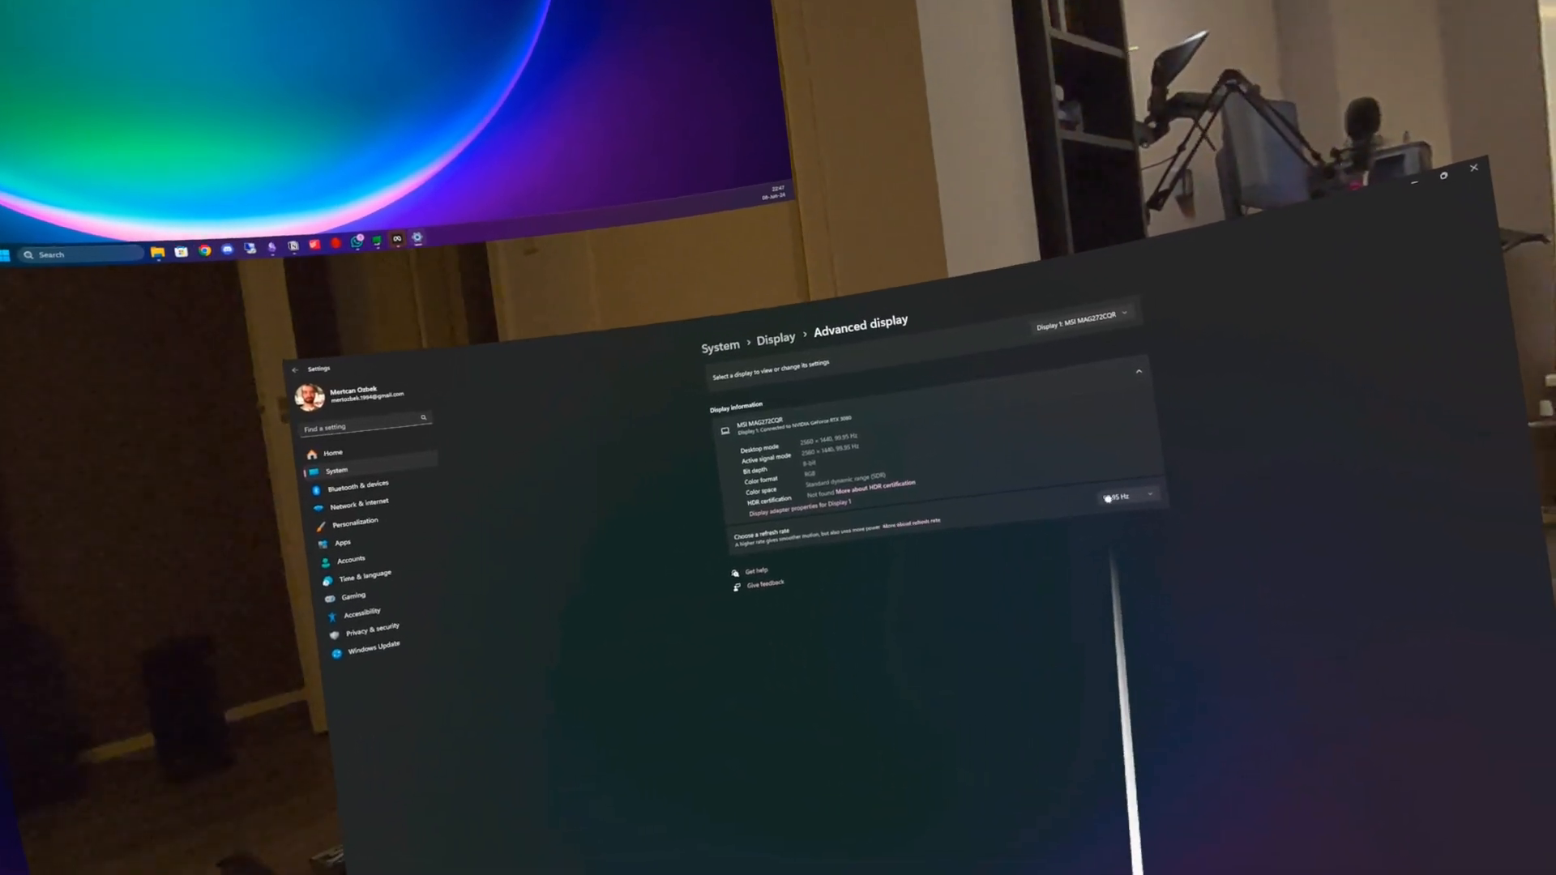
click(1124, 495)
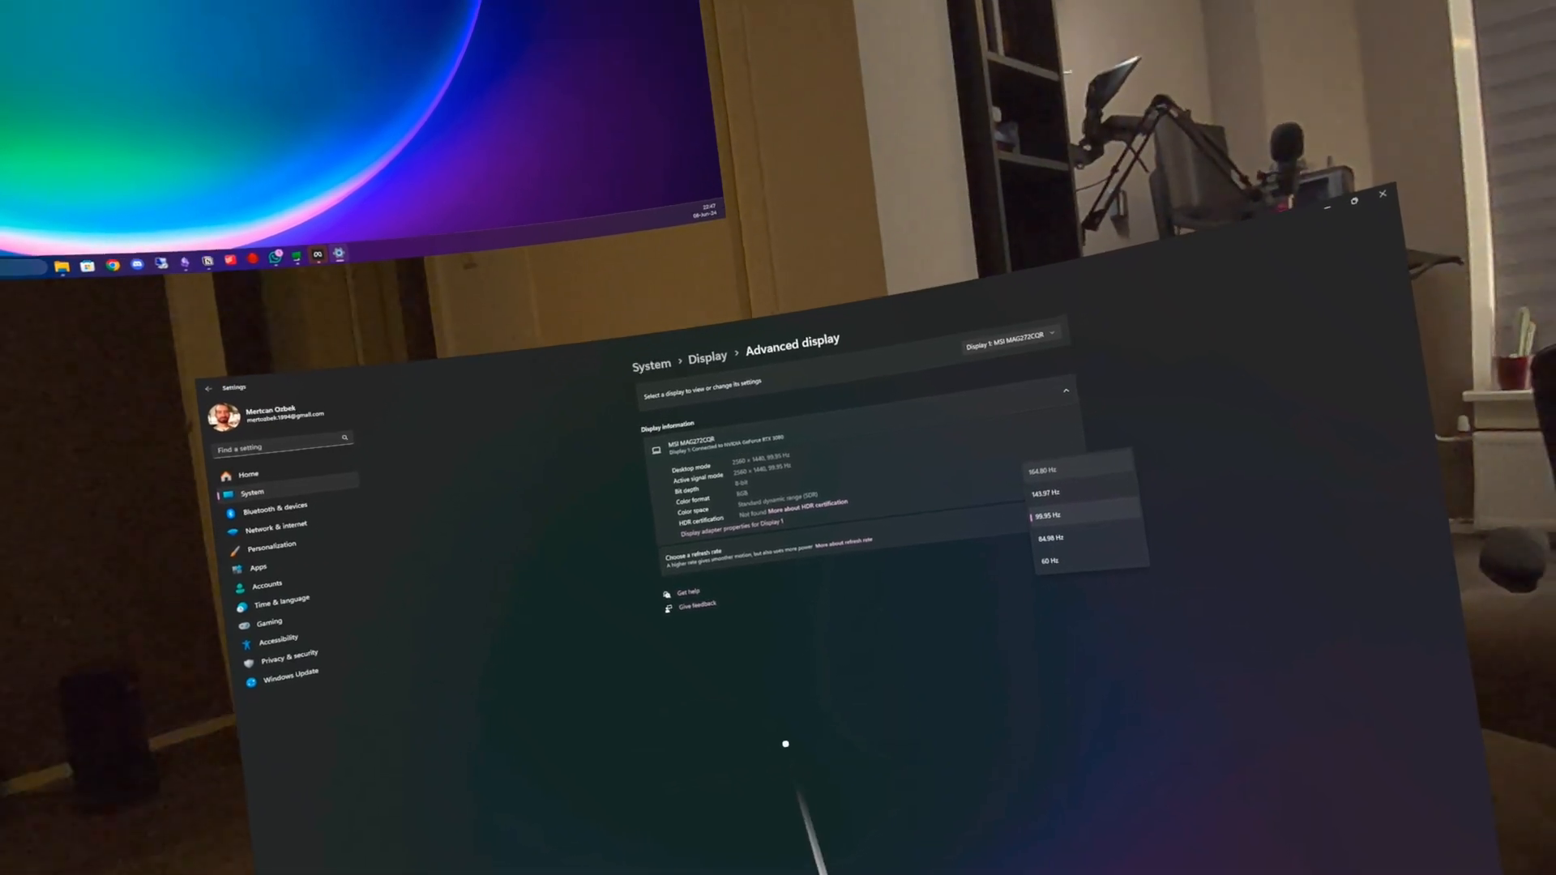
click(1046, 472)
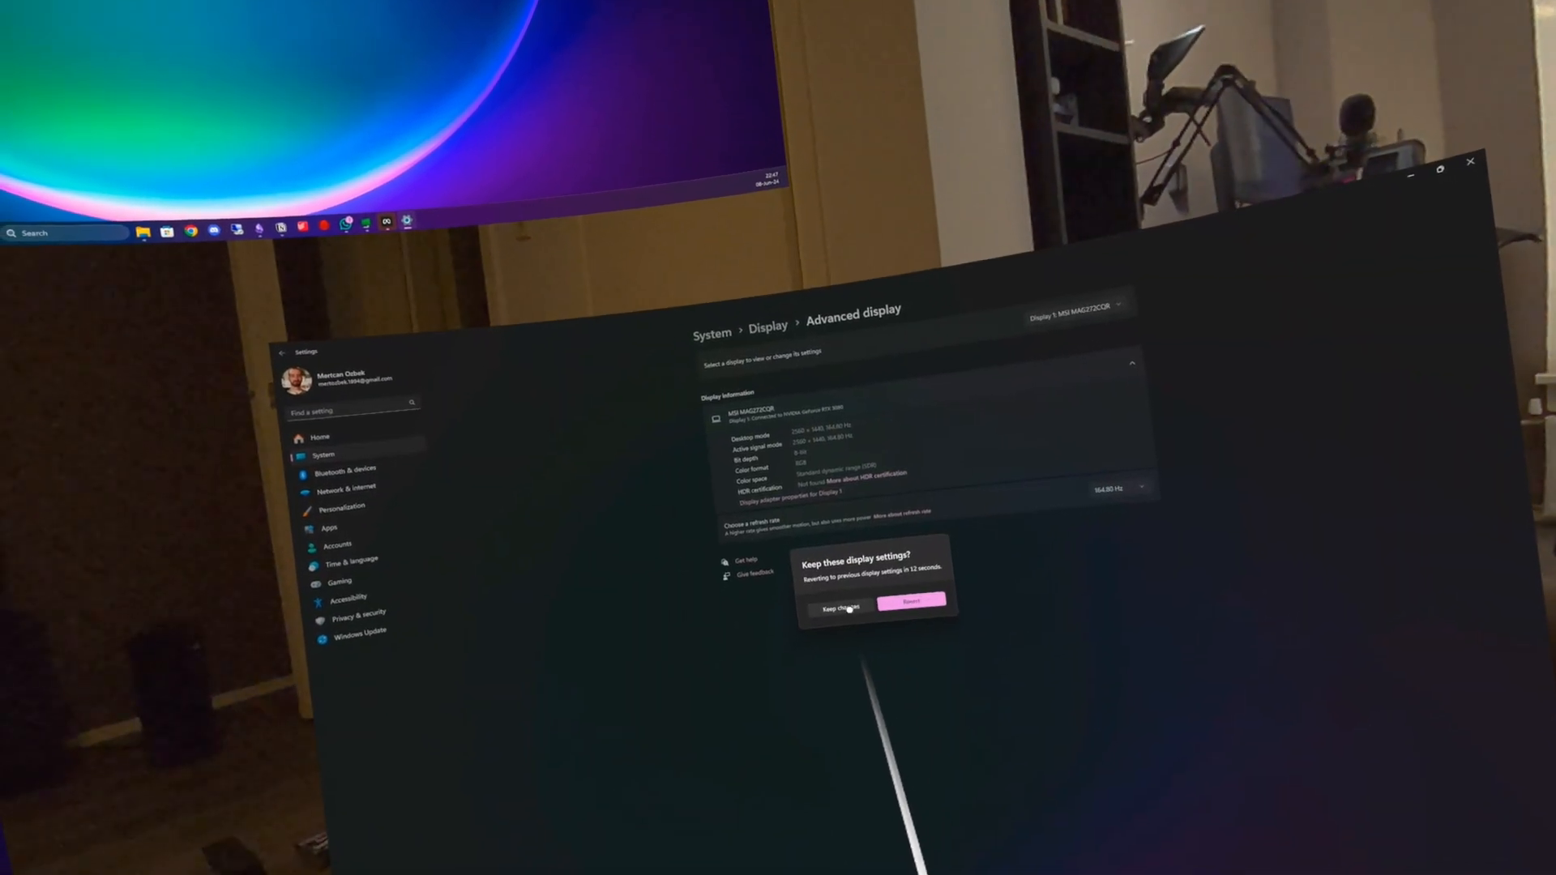
click(839, 608)
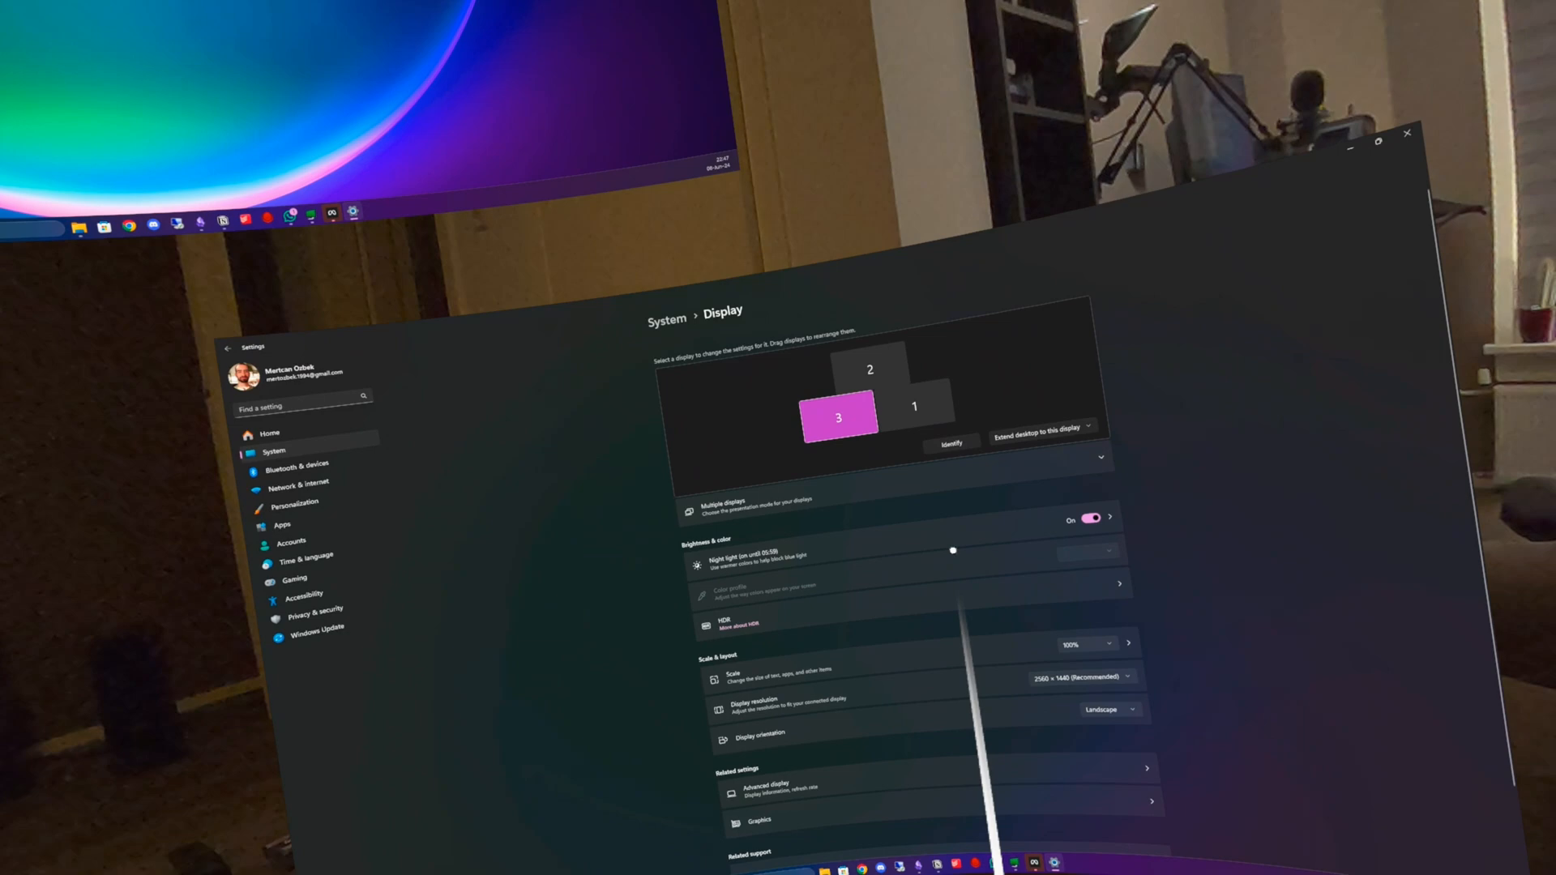
Step: Check display 3's refresh rate in Advanced display, then go to the Virtual Desktop store page
click(761, 768)
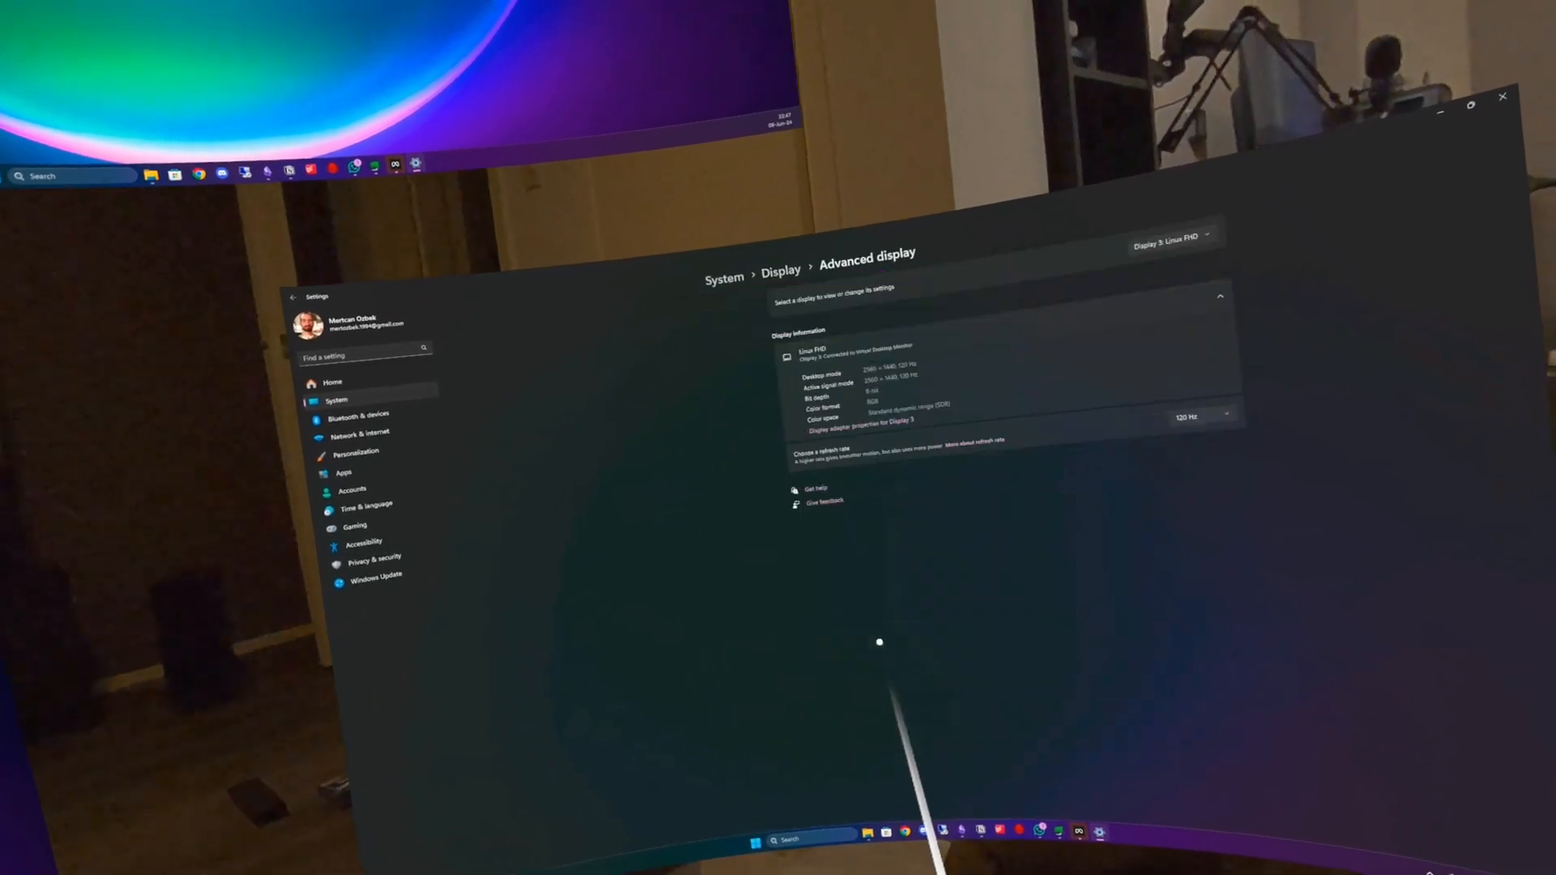
click(1186, 417)
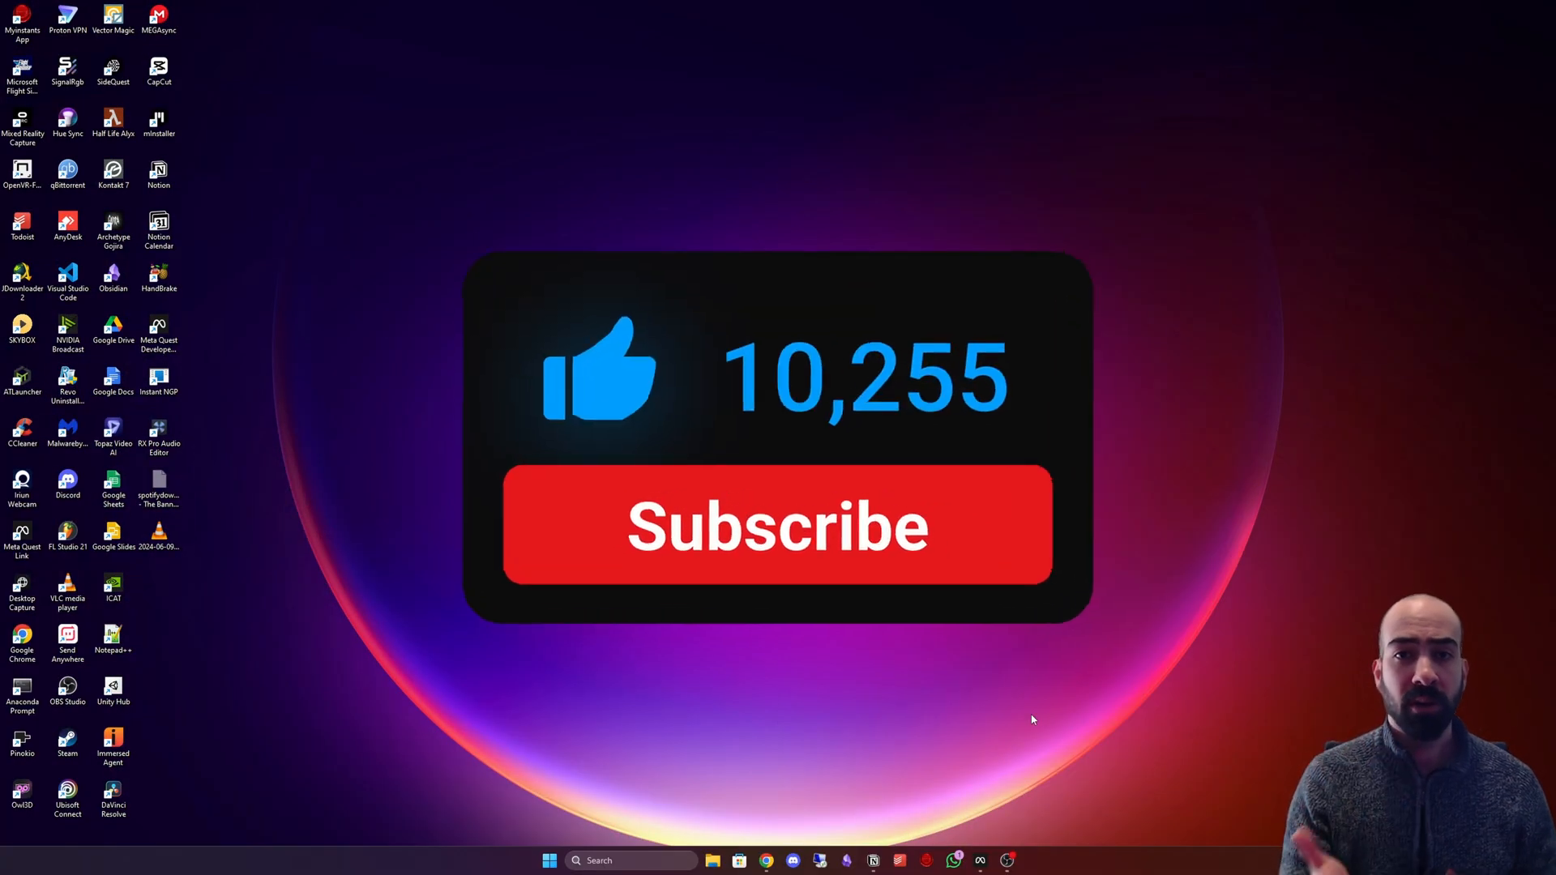
click(776, 524)
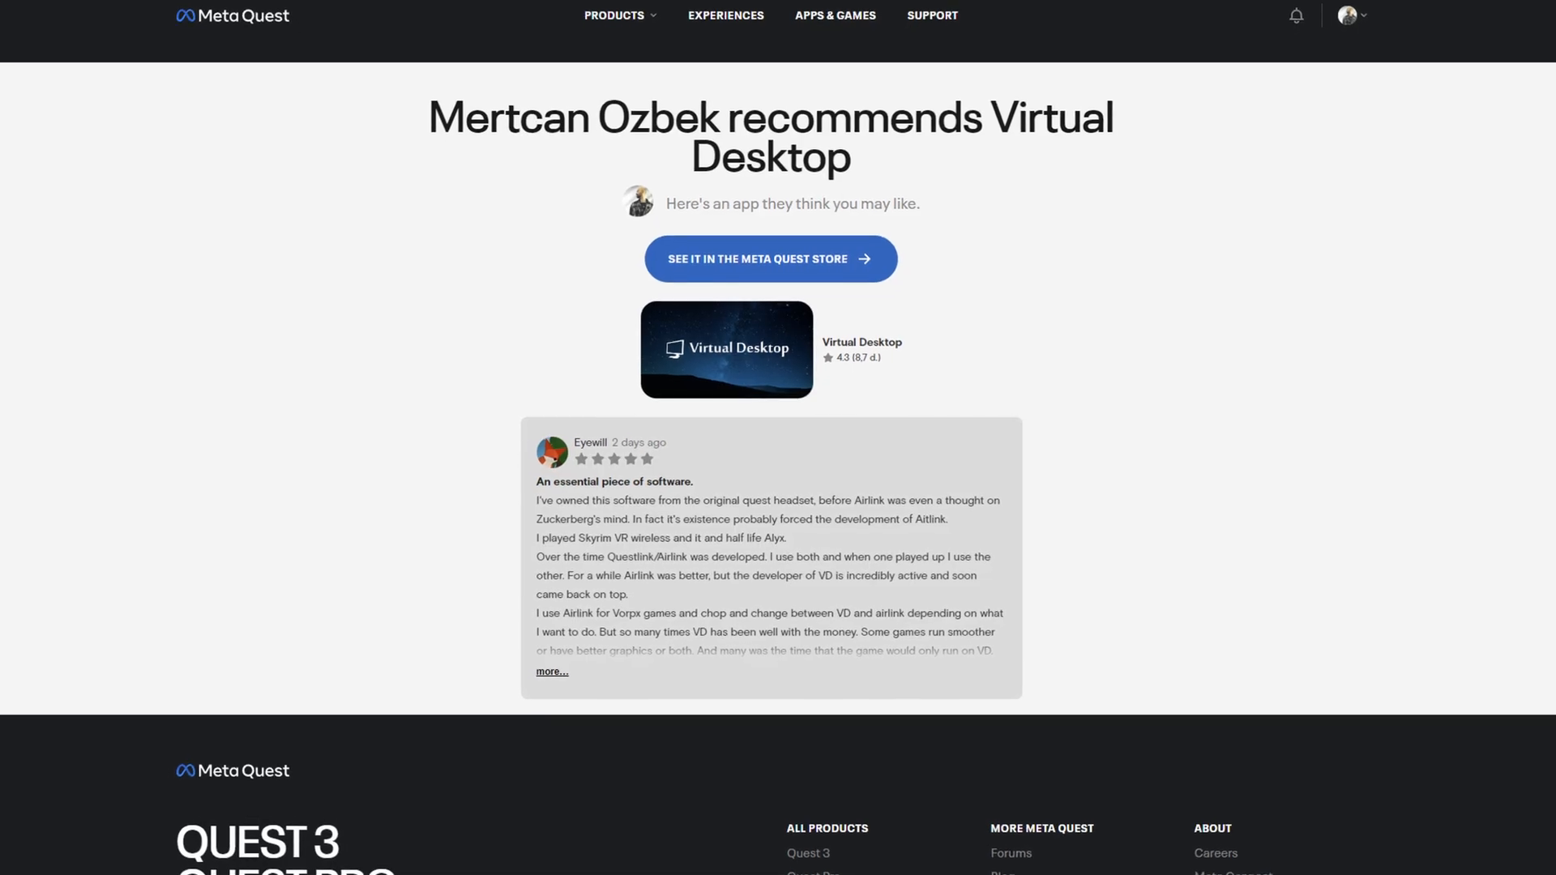
Step: Scroll through the Virtual Desktop listing's description, updates, app privacy and additional details
scroll(down, 3)
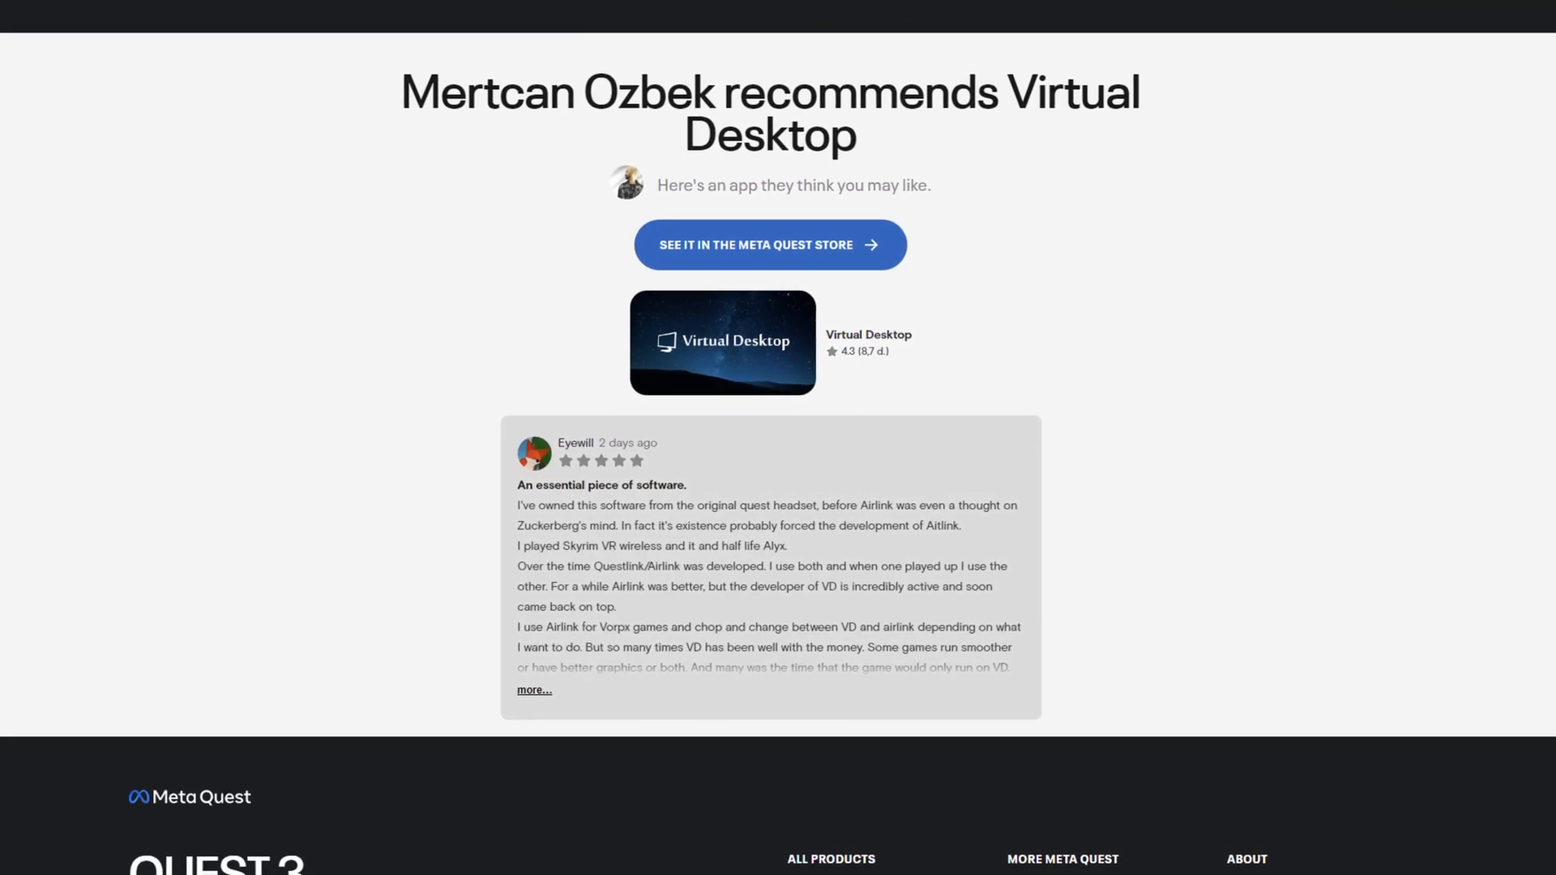
scroll(down, 3)
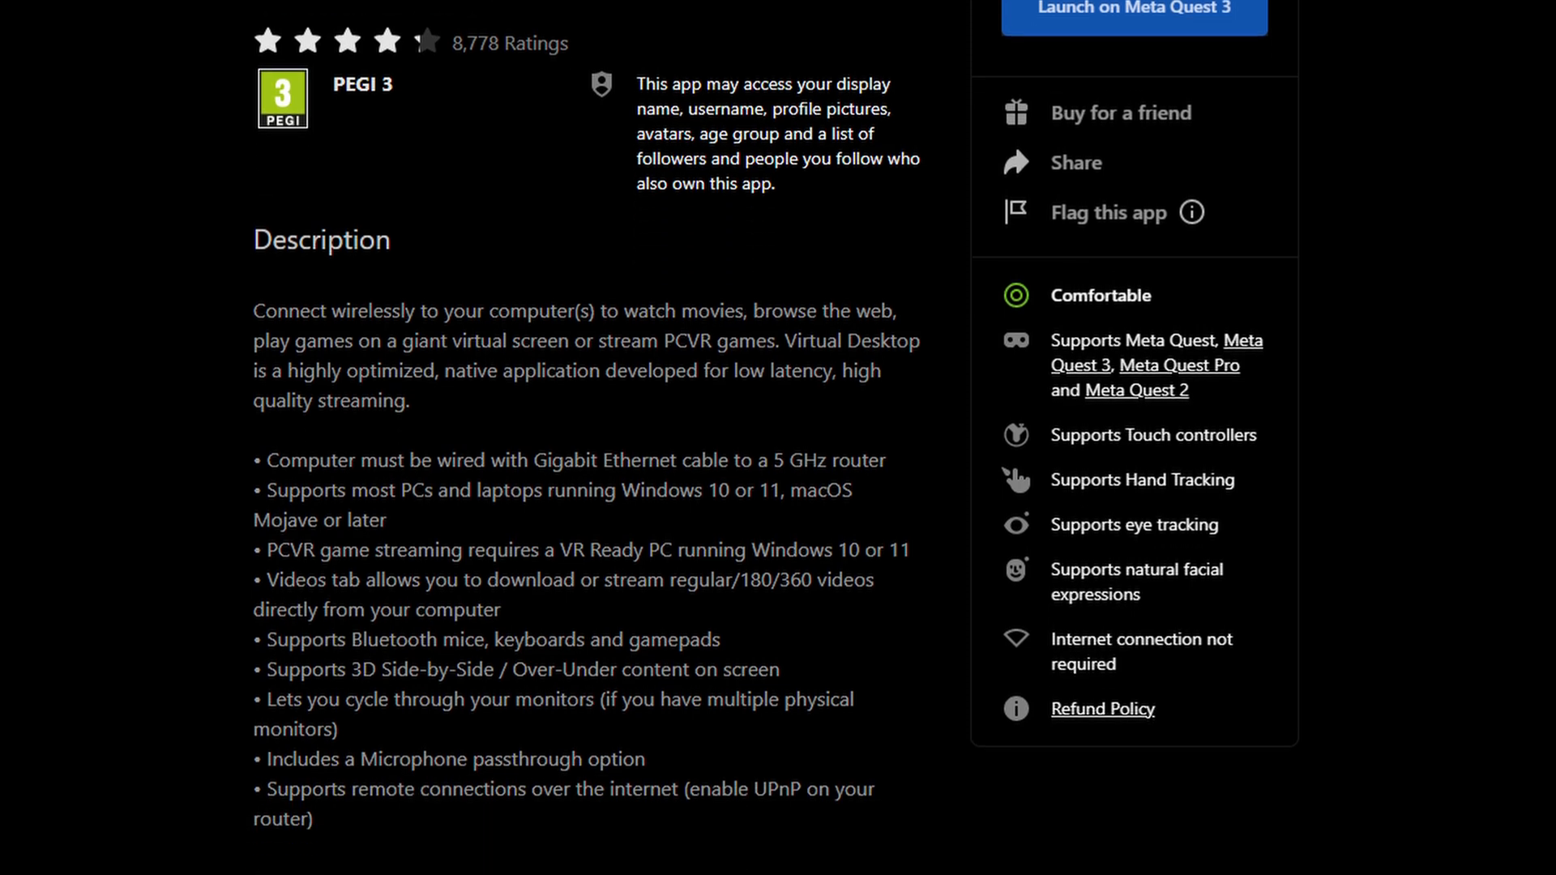
scroll(down, 3)
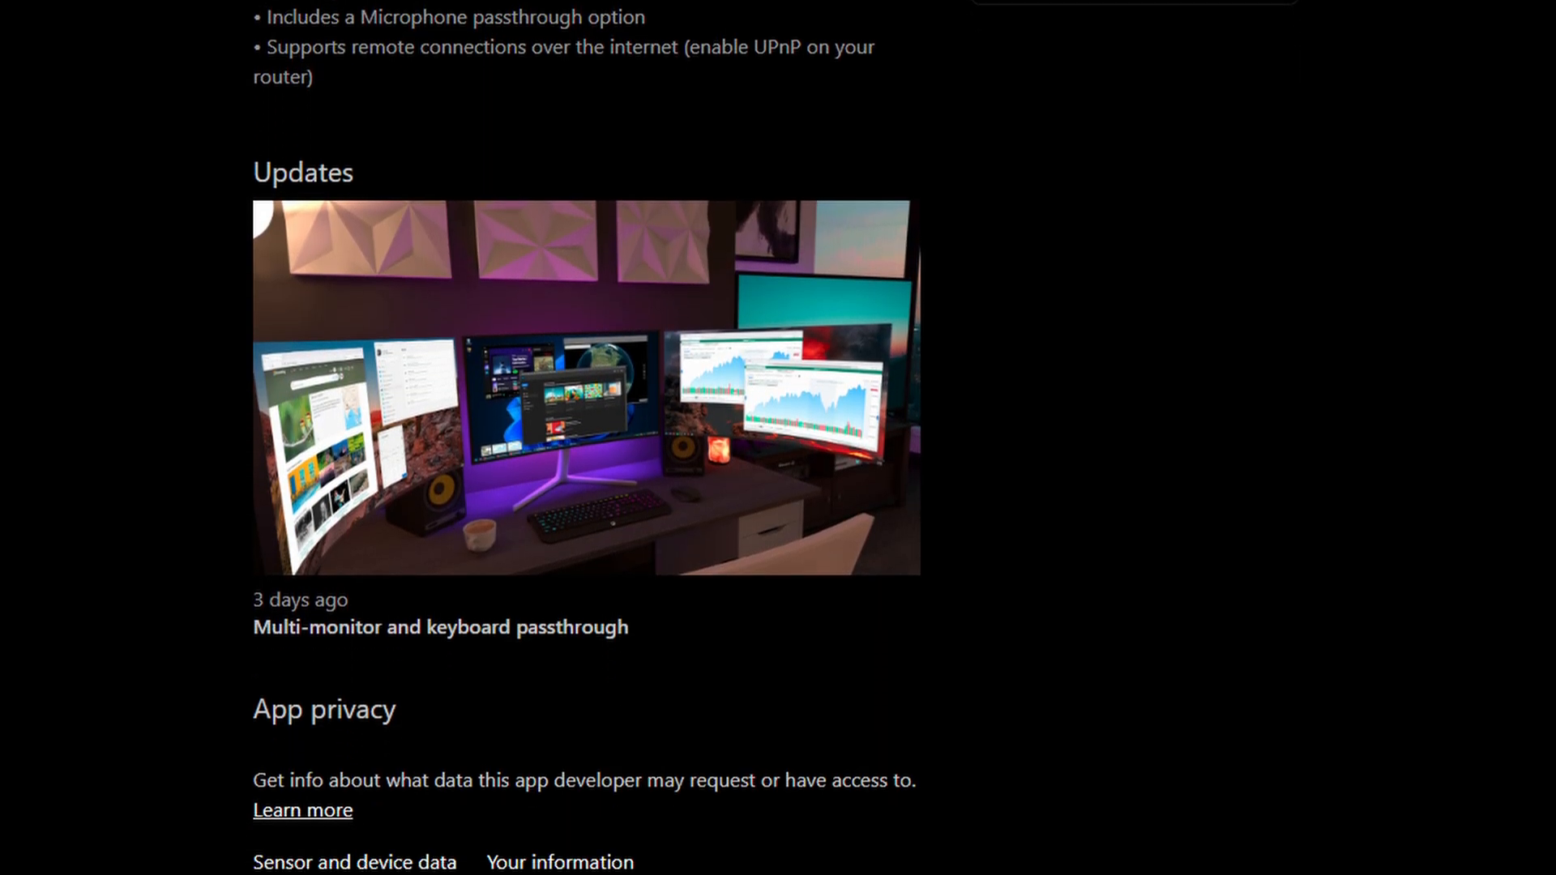
scroll(down, 3)
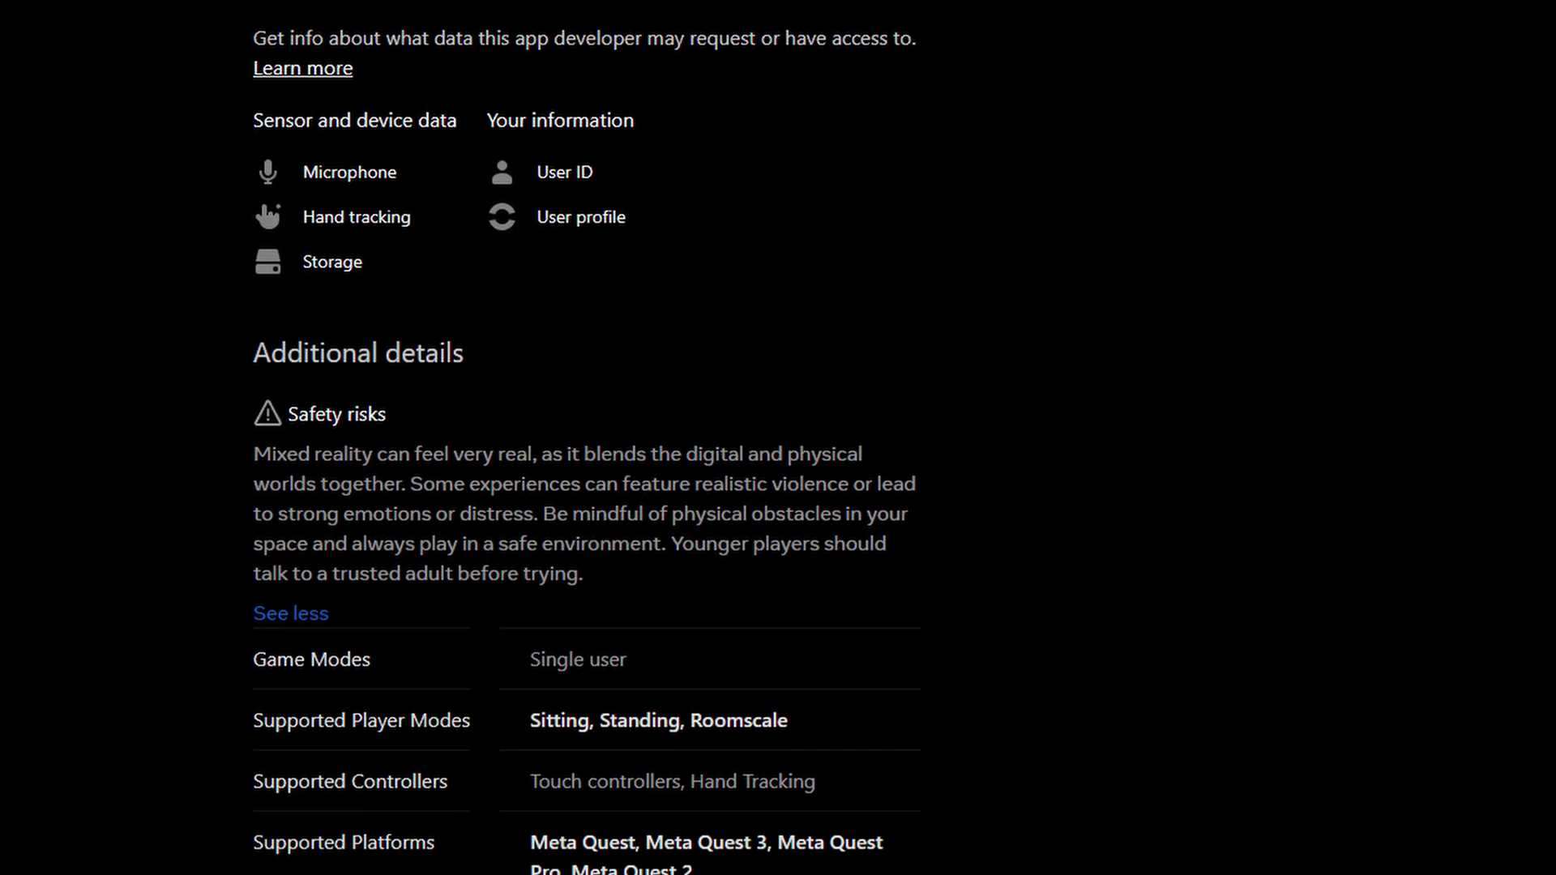
scroll(down, 3)
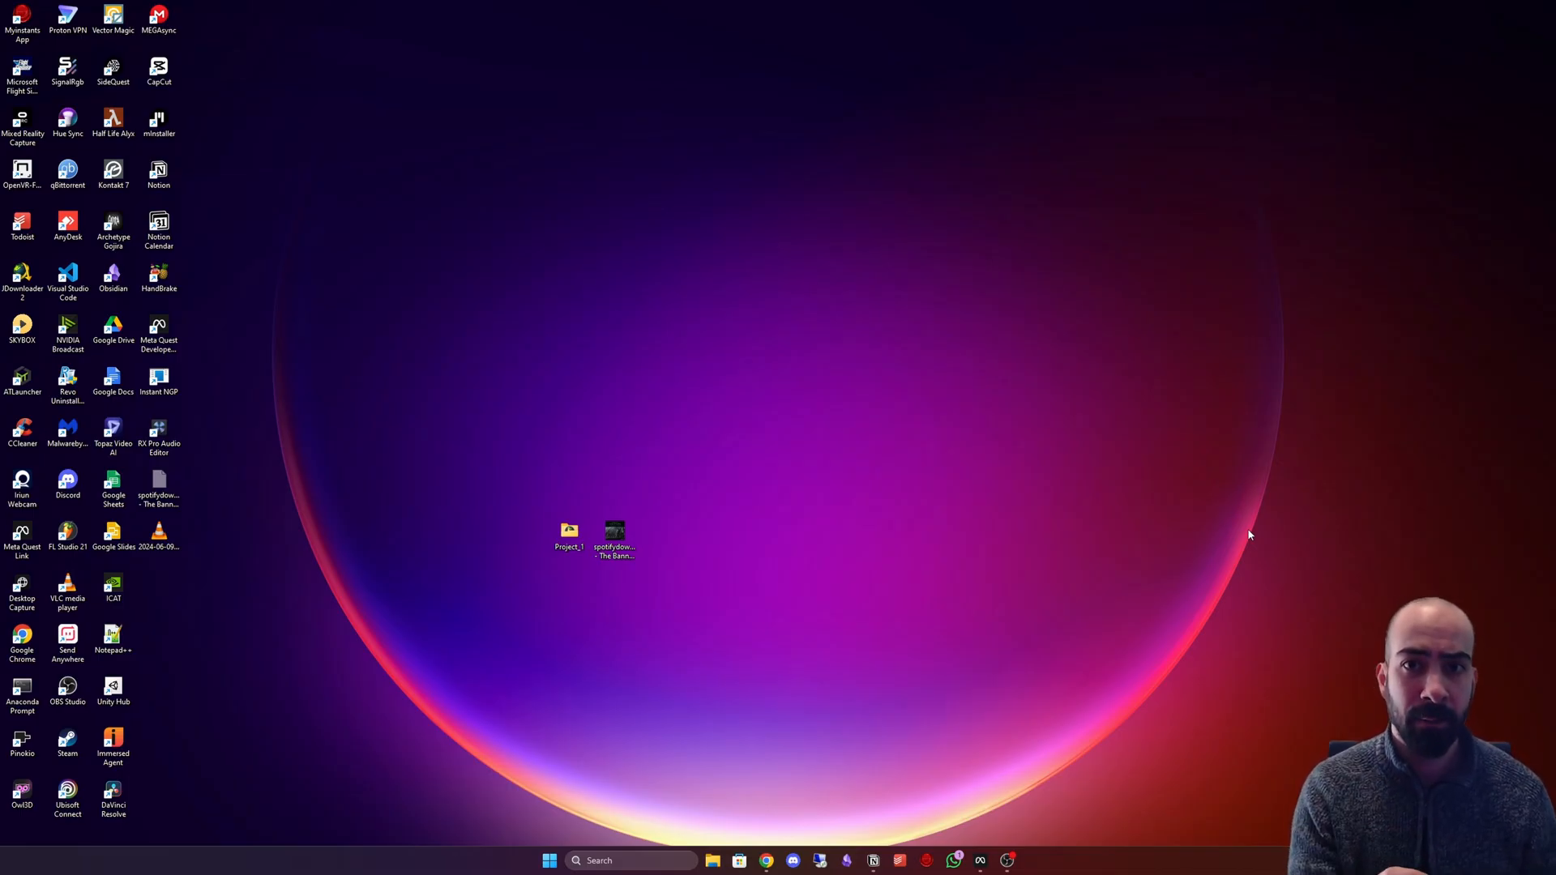
mouse_move(1284, 699)
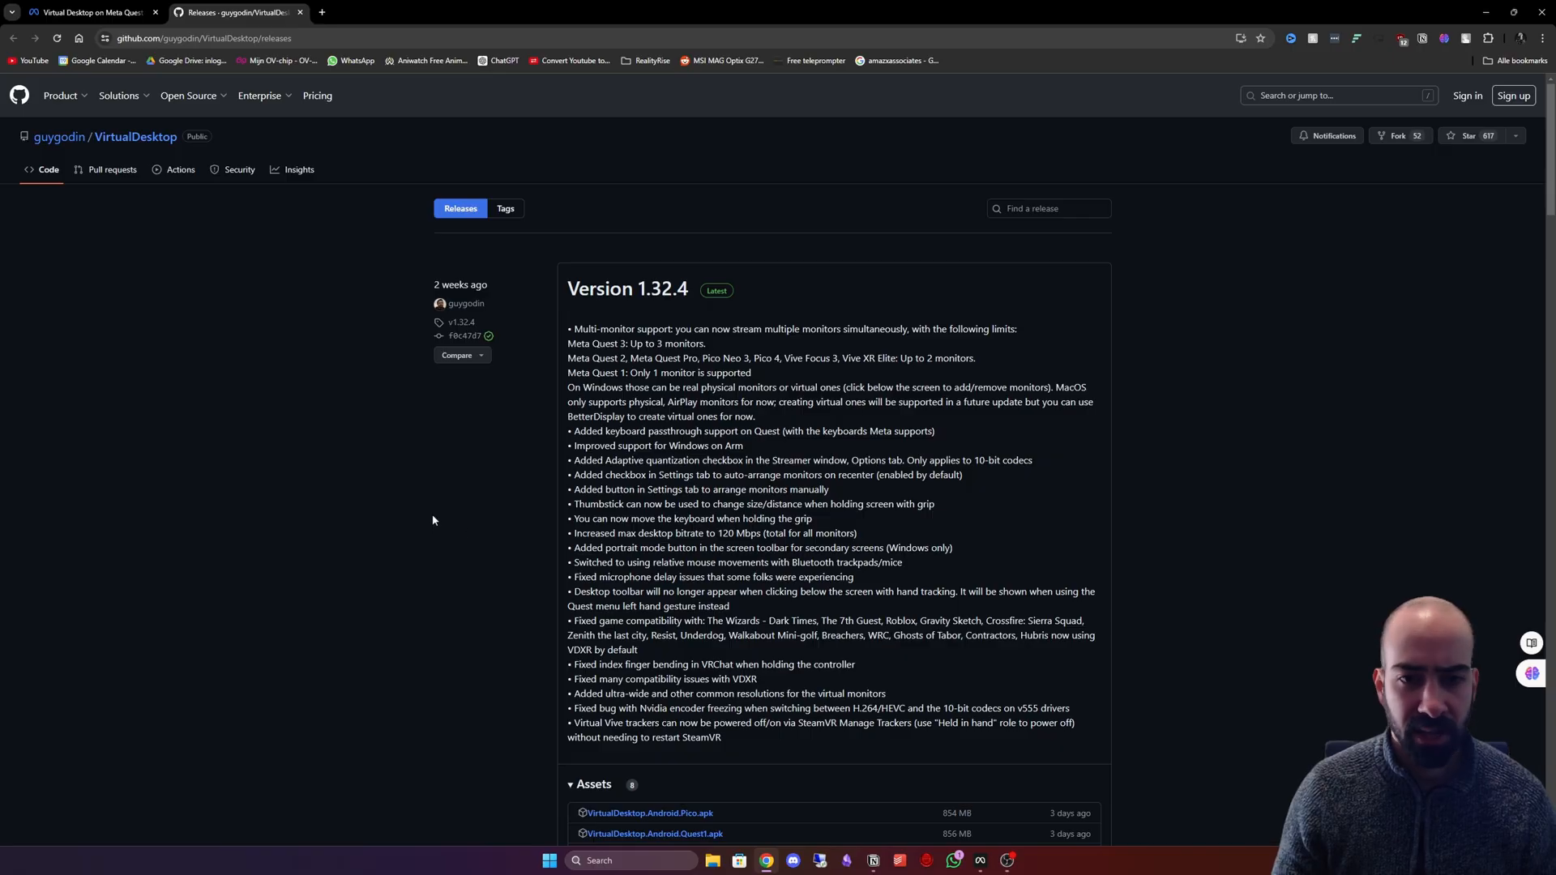
Step: Download VirtualDesktop.Streamer.Setup.exe from the 1.32.4 release assets, bringing up the Save As dialog
scroll(down, 3)
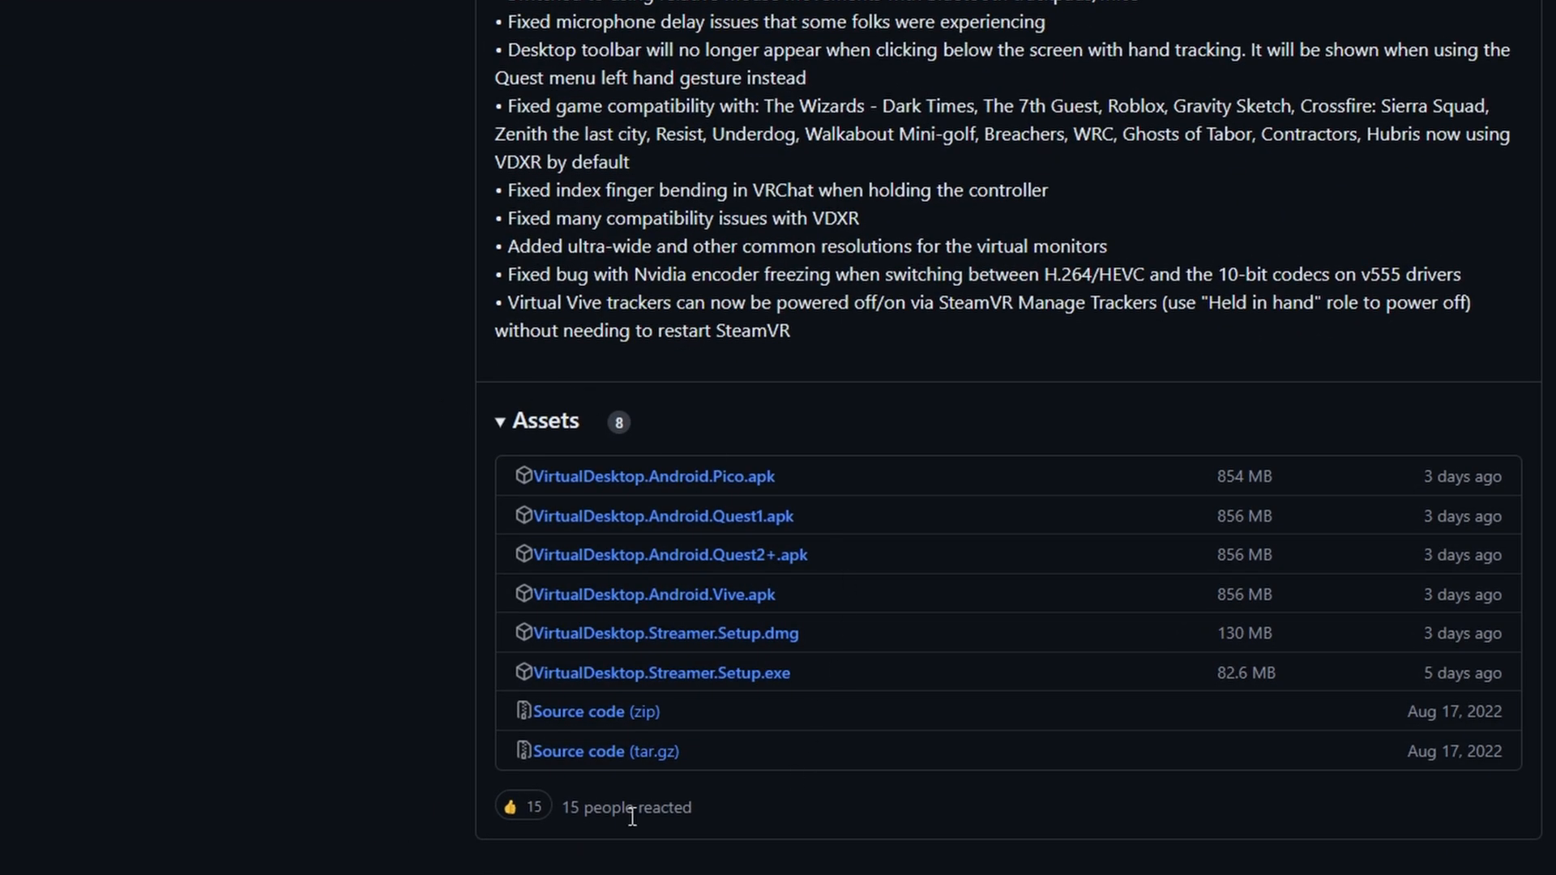
mouse_move(851, 671)
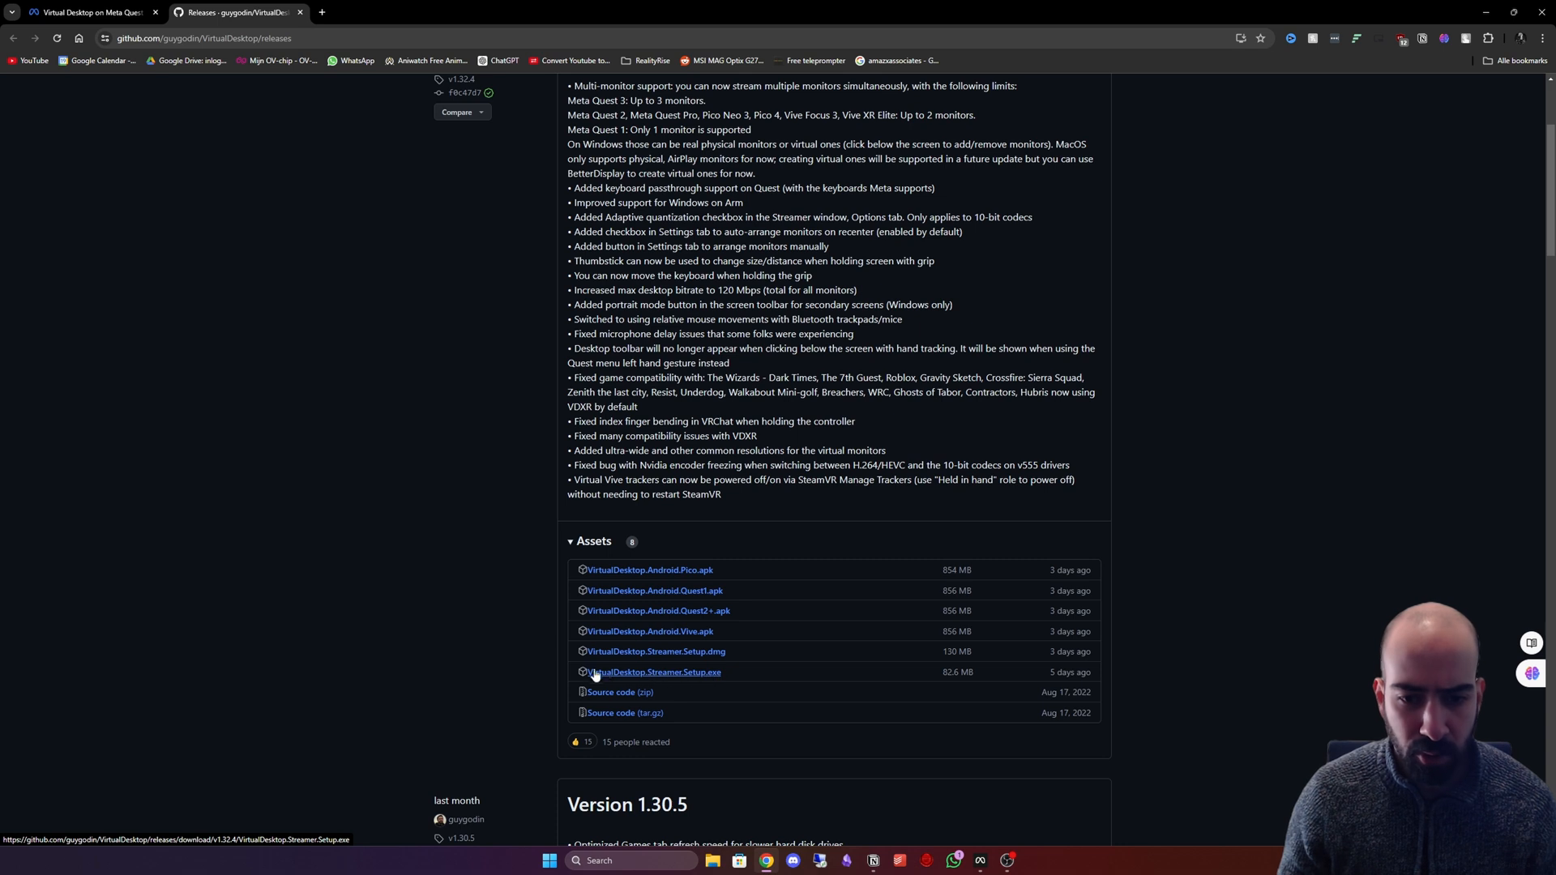
mouse_move(677, 684)
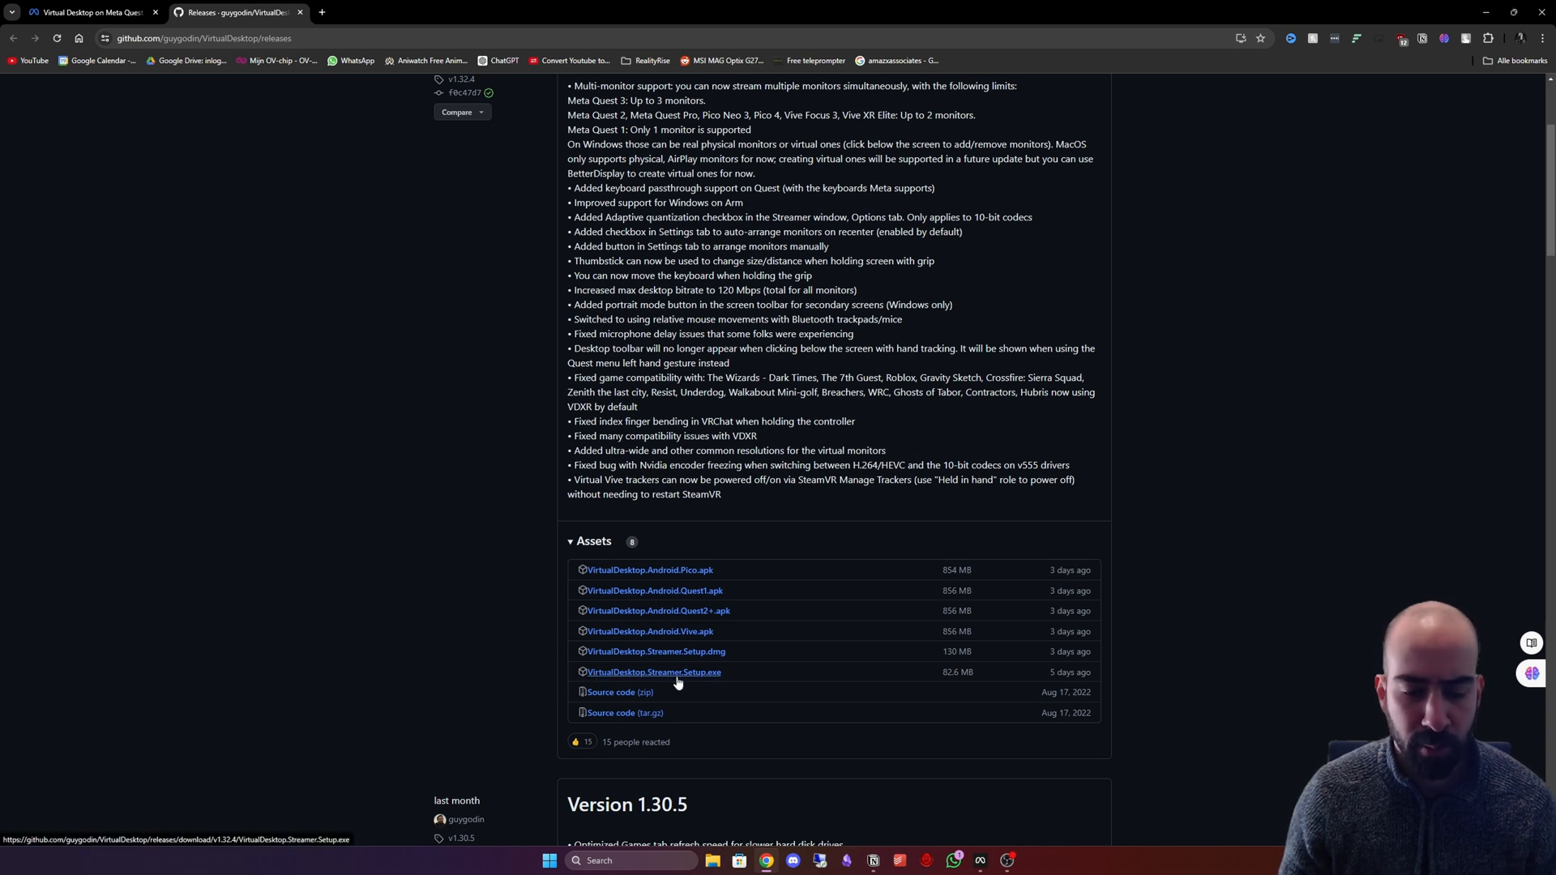
mouse_move(533, 651)
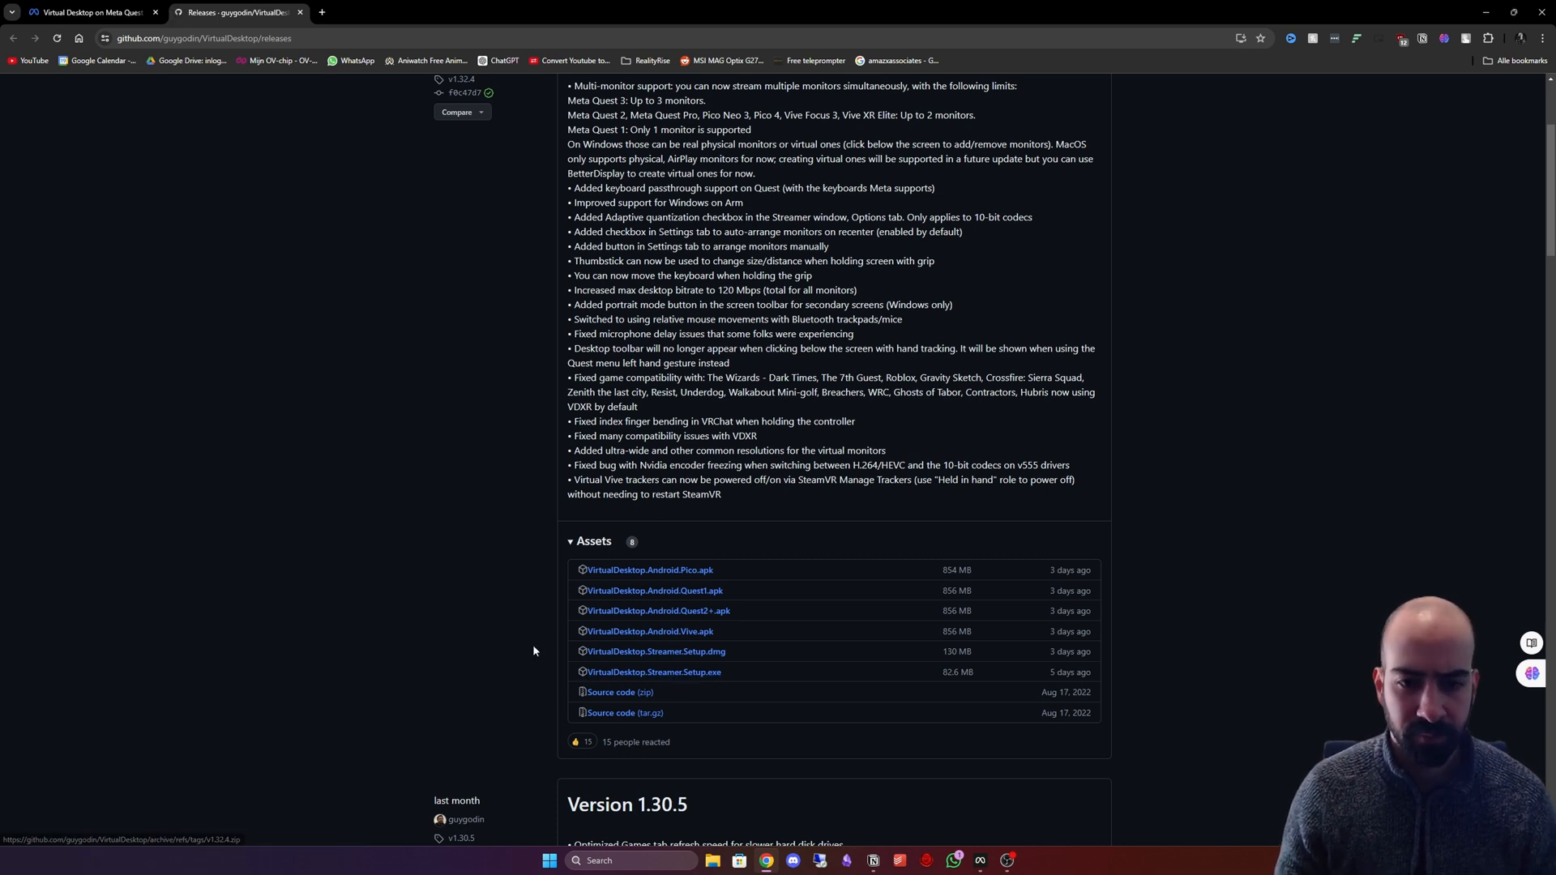
click(653, 671)
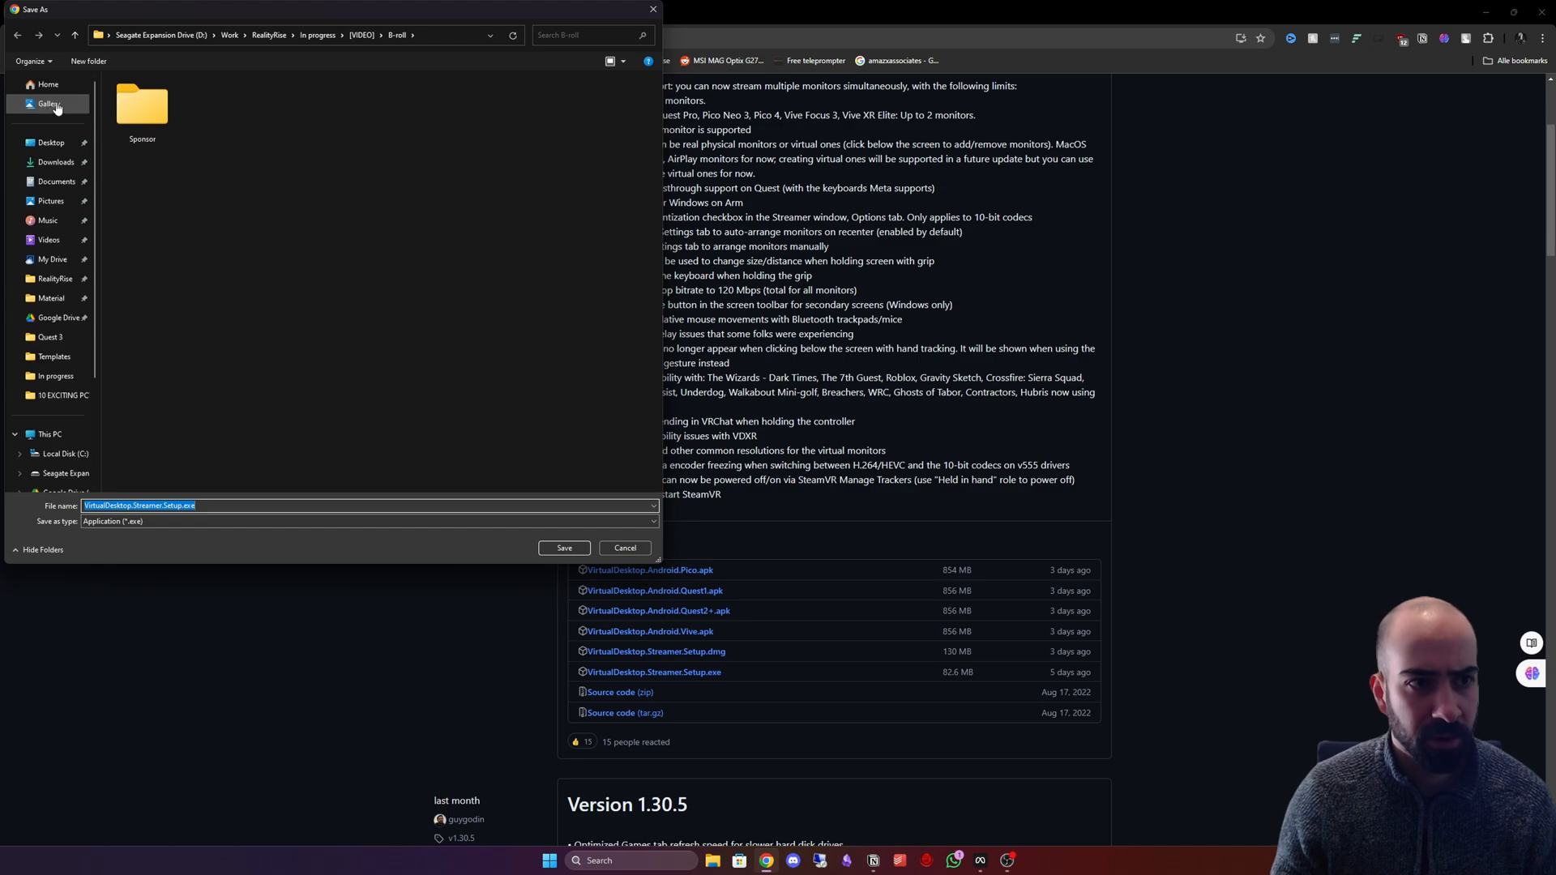